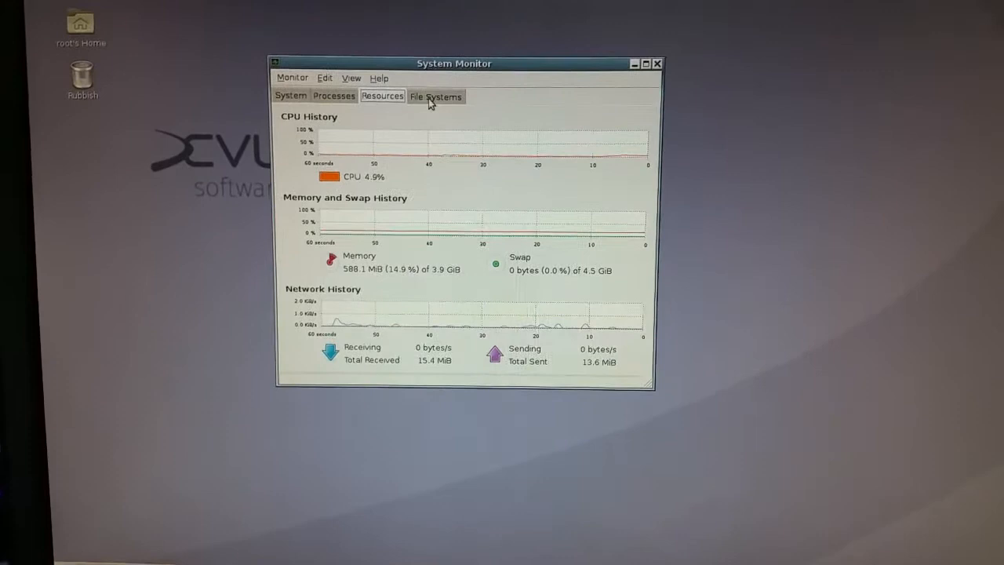
View the File Systems disk usage and the Processes list, then close System Monitor.
{"action": "left_click", "coordinate": [436, 96]}
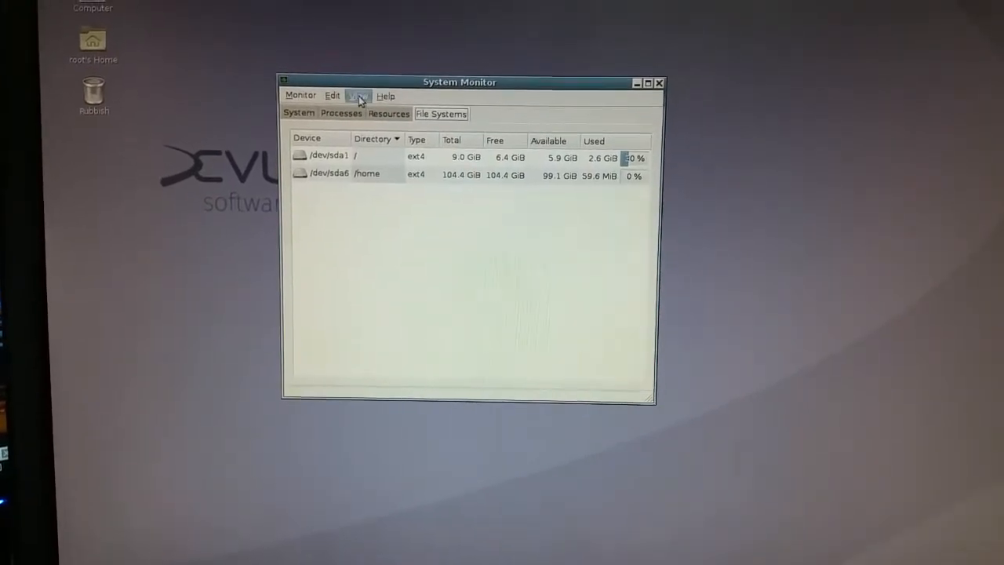
{"action": "left_click", "coordinate": [345, 112]}
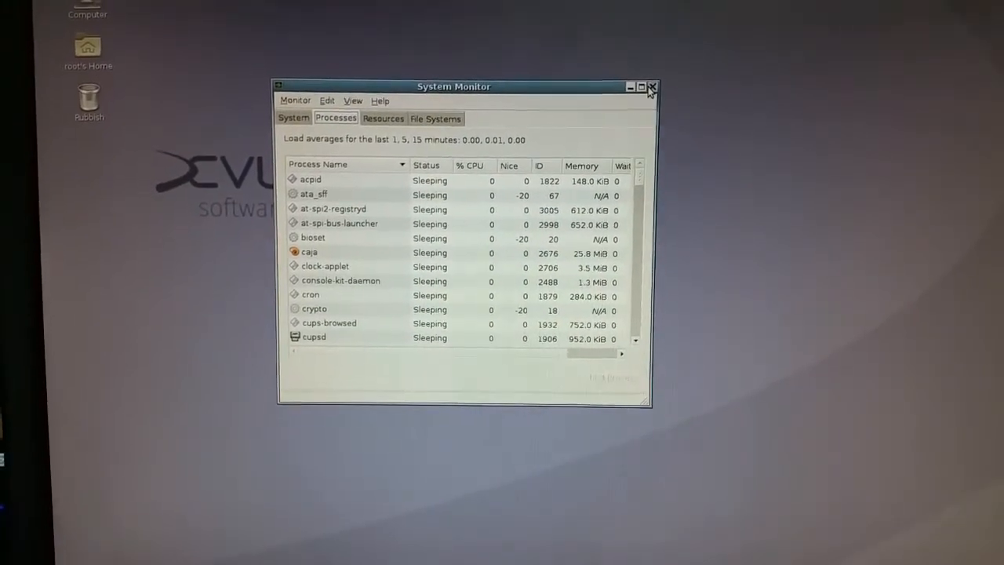
{"action": "left_click", "coordinate": [651, 87]}
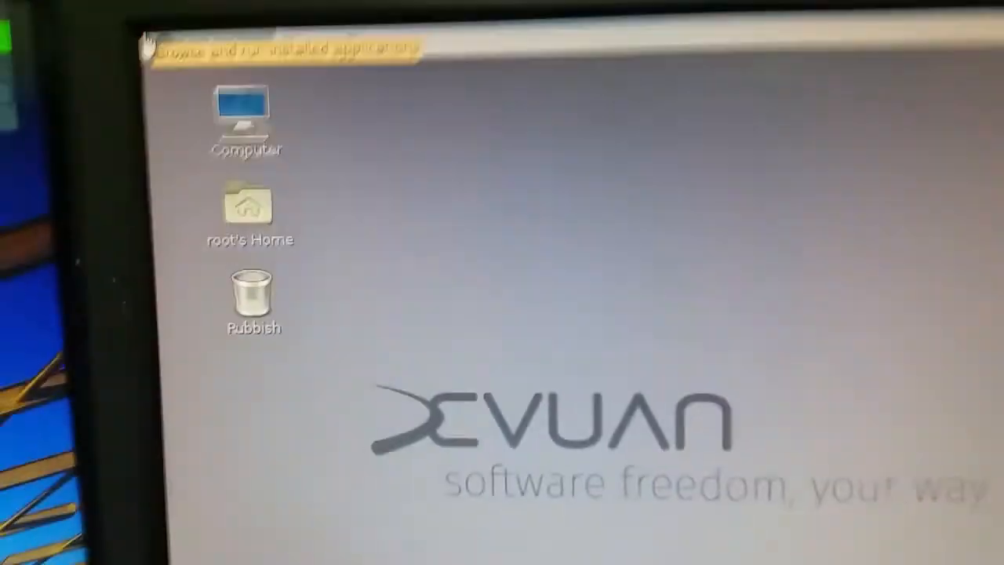
{"action": "left_click", "coordinate": [188, 50]}
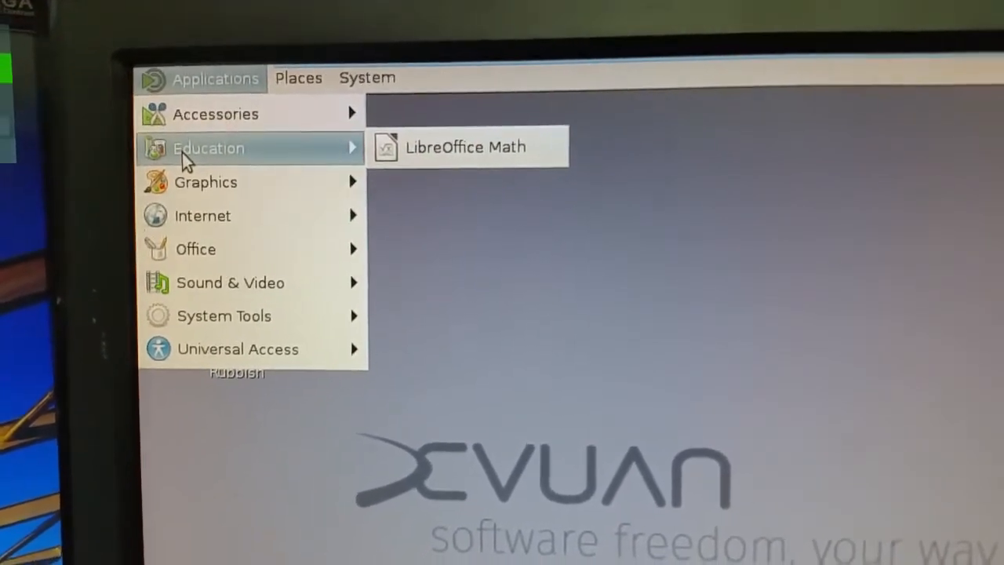
{"action": "mouse_move", "coordinate": [206, 185]}
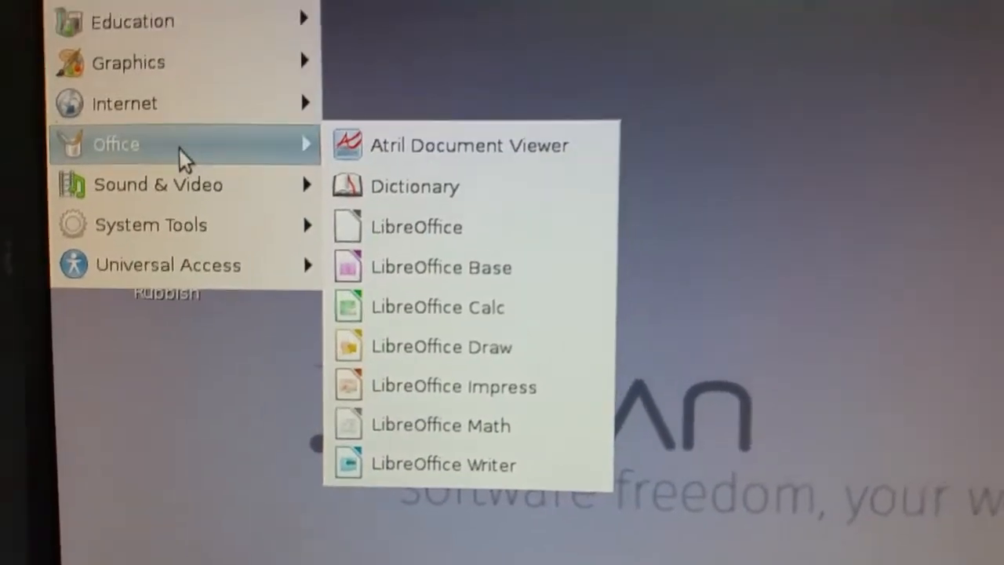
{"action": "mouse_move", "coordinate": [157, 204]}
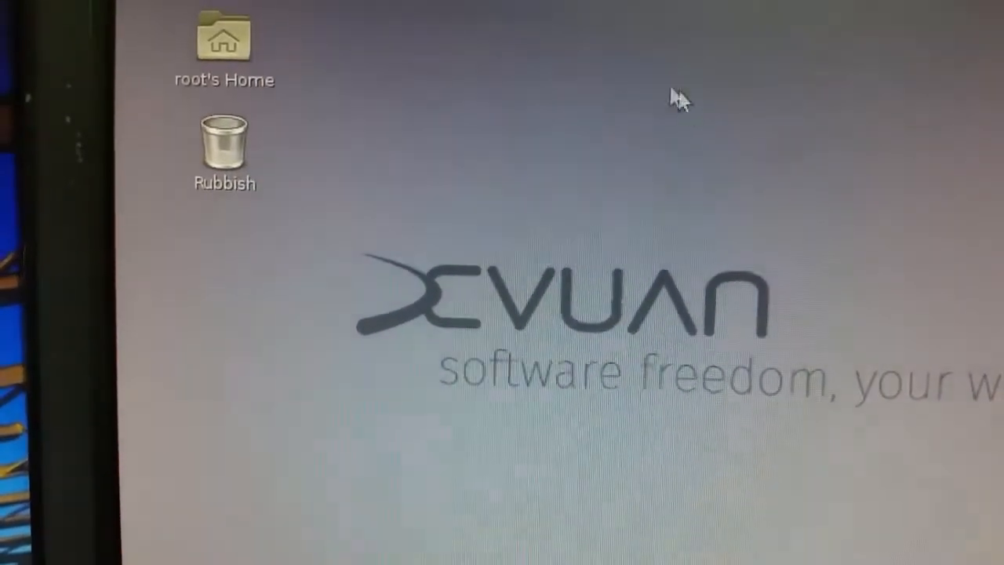
Bring up the System menu with its Preferences and Administration options.
{"action": "left_click", "coordinate": [337, 88]}
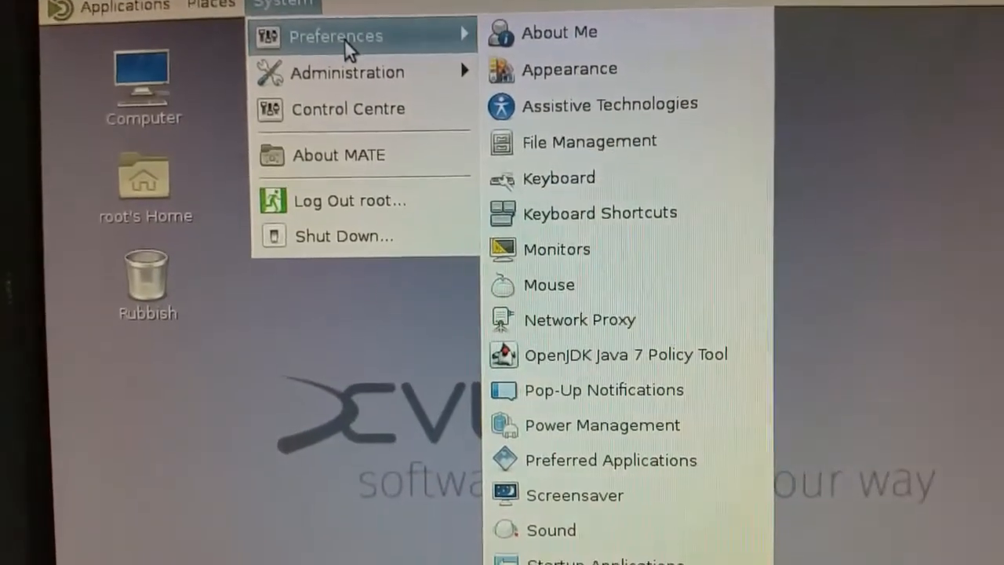
{"action": "mouse_move", "coordinate": [347, 72]}
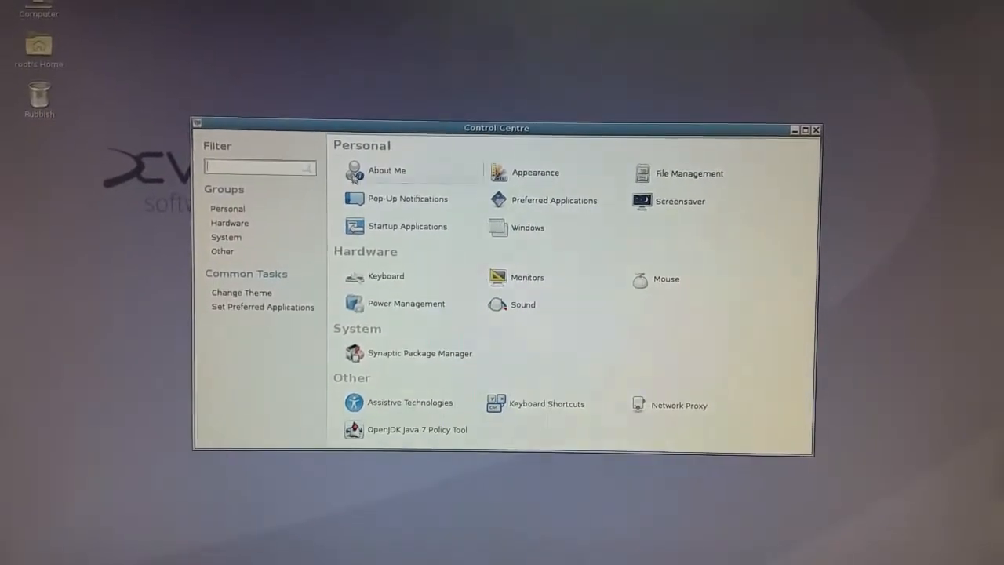
Look at the Theme choices in Appearance Preferences, close it, then close the Control Centre.
{"action": "left_click", "coordinate": [534, 172]}
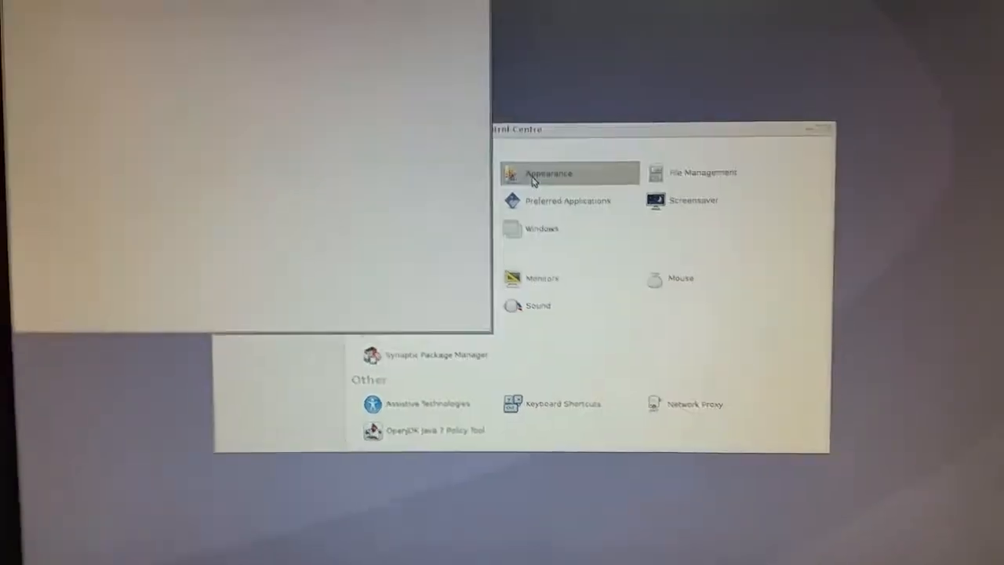
{"action": "left_click", "coordinate": [550, 173]}
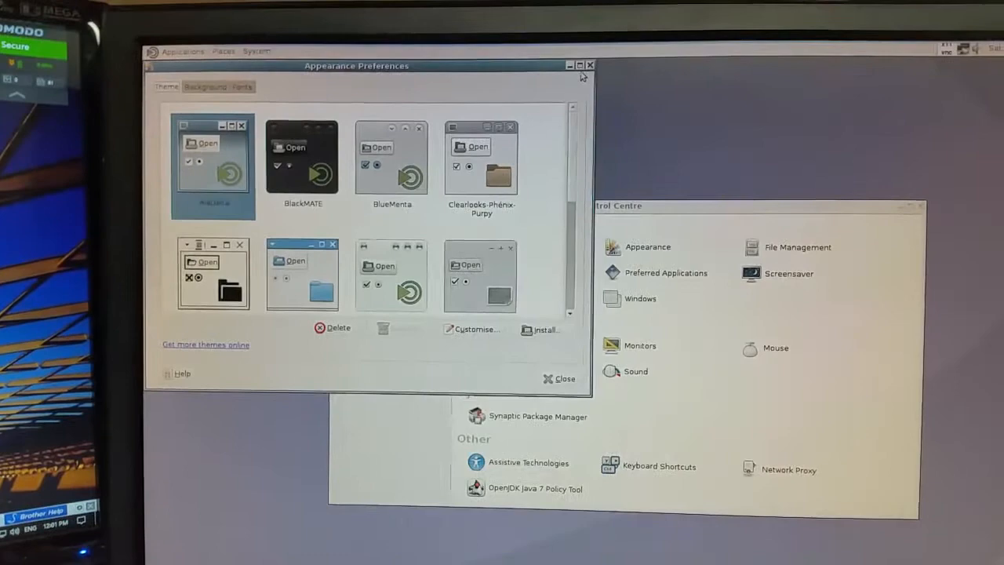
{"action": "left_click", "coordinate": [558, 378]}
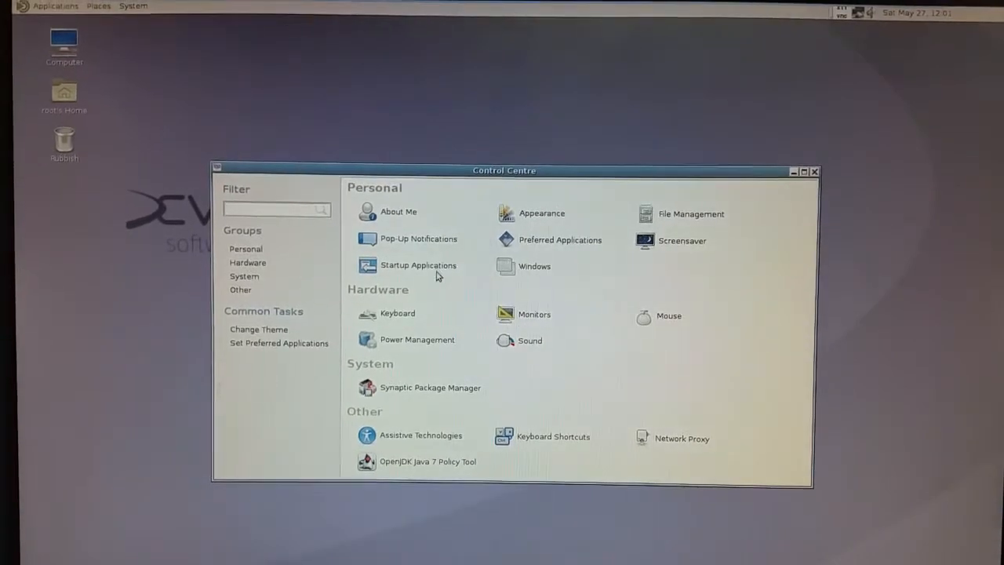
{"action": "mouse_move", "coordinate": [408, 267]}
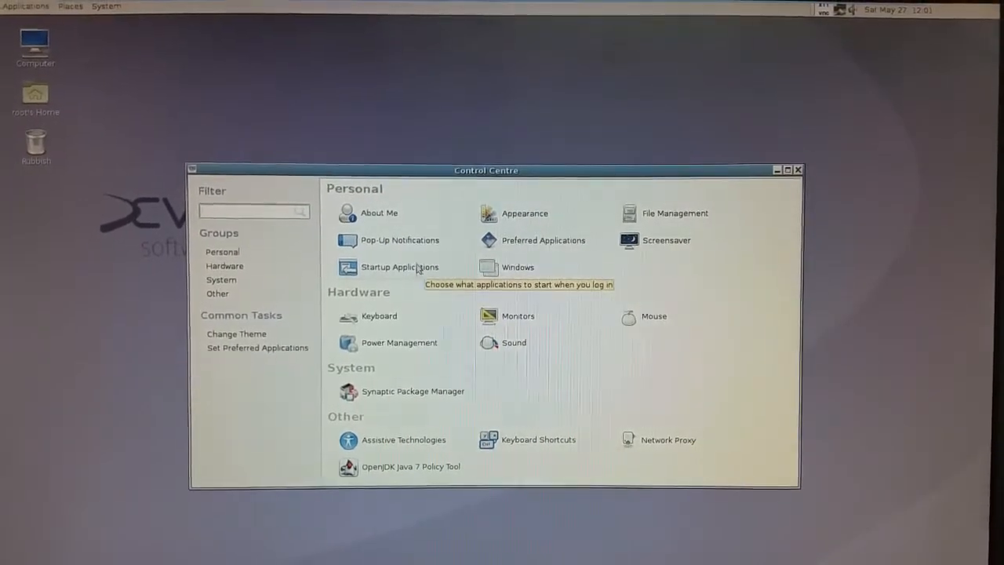
{"action": "mouse_move", "coordinate": [418, 252]}
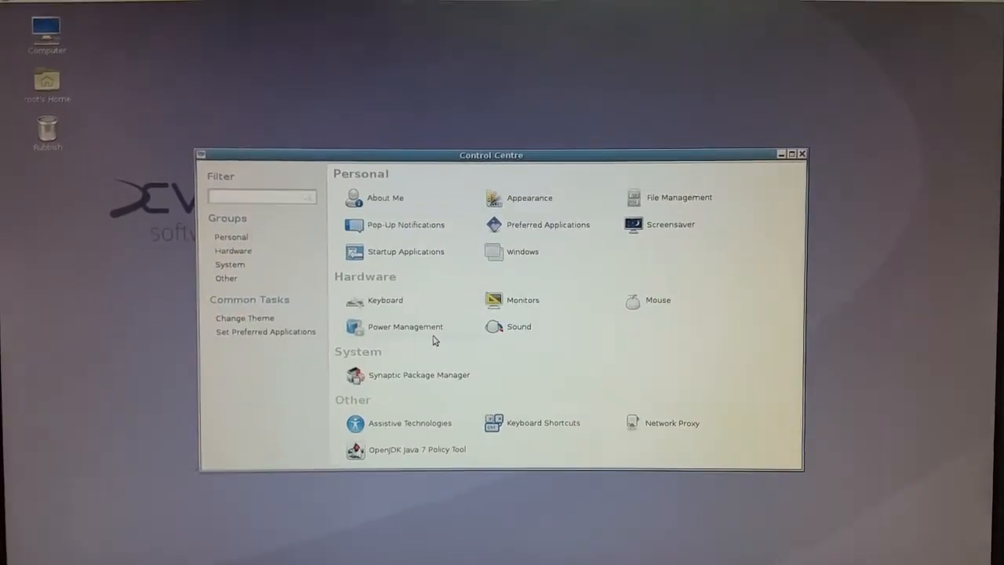
{"action": "mouse_move", "coordinate": [431, 342]}
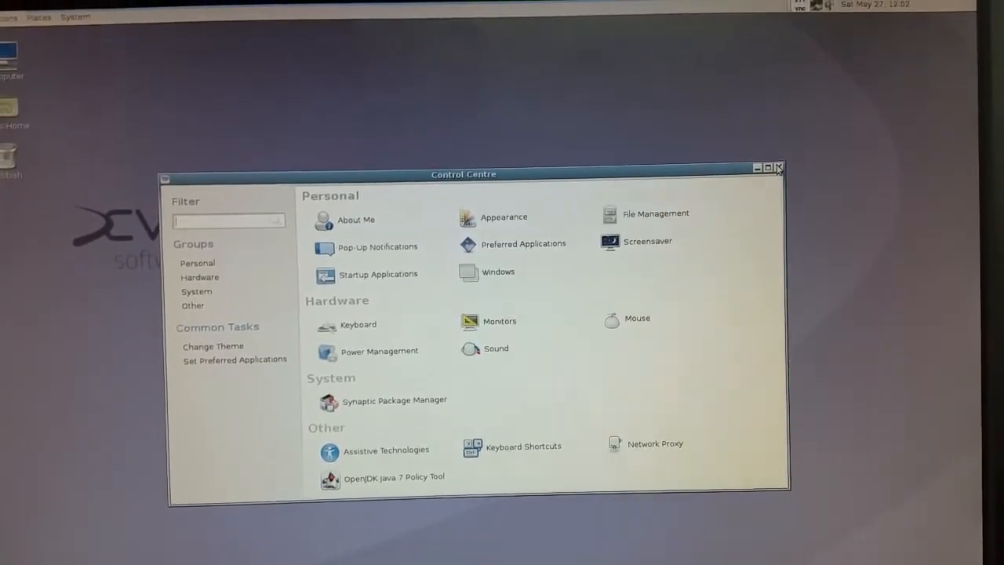
{"action": "left_click", "coordinate": [778, 168]}
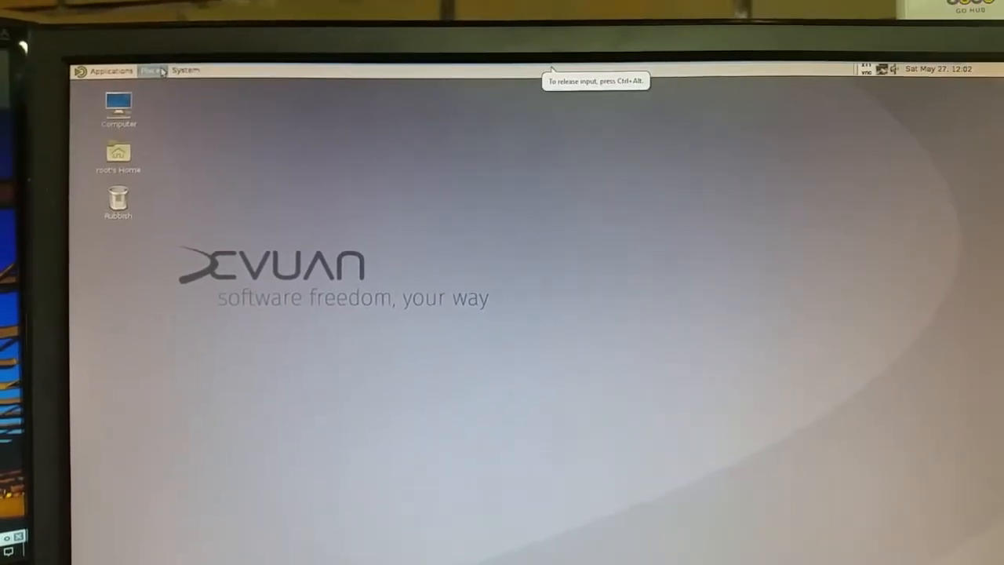
{"action": "left_click", "coordinate": [154, 70]}
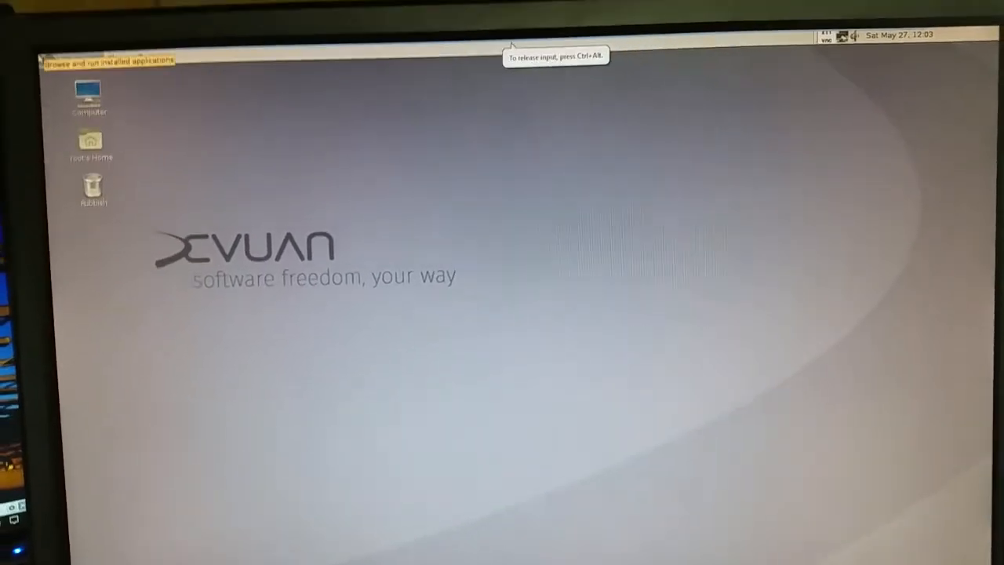
Browse Applications > Office and choose LibreOffice Writer from the LibreOffice programs.
{"action": "left_click", "coordinate": [157, 34]}
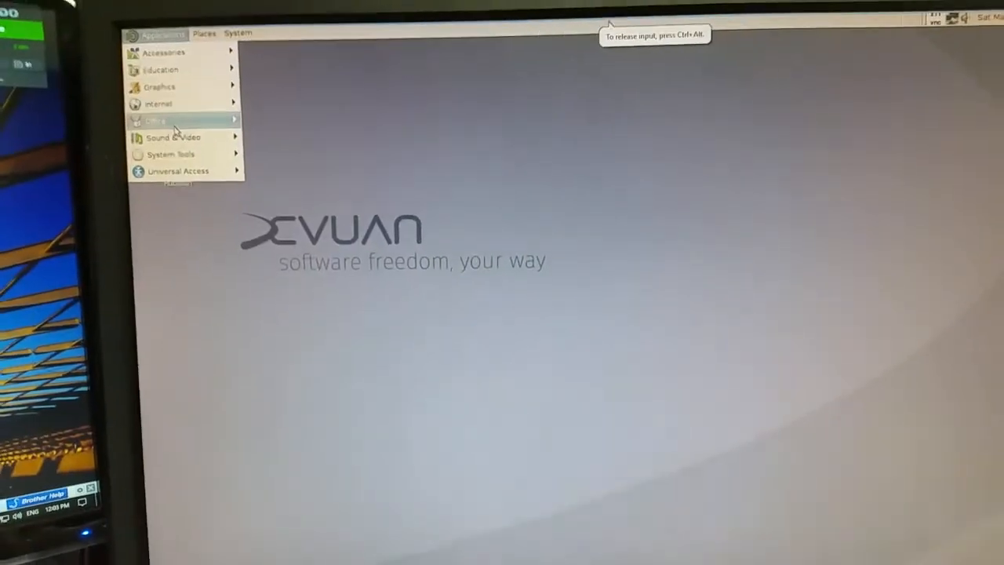
{"action": "left_click", "coordinate": [153, 120]}
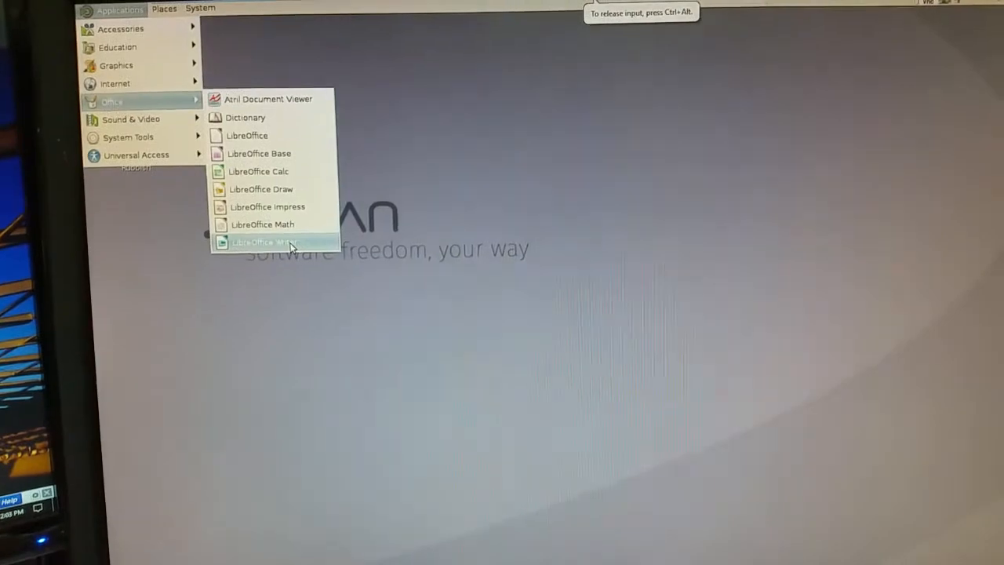
{"action": "left_click", "coordinate": [264, 242]}
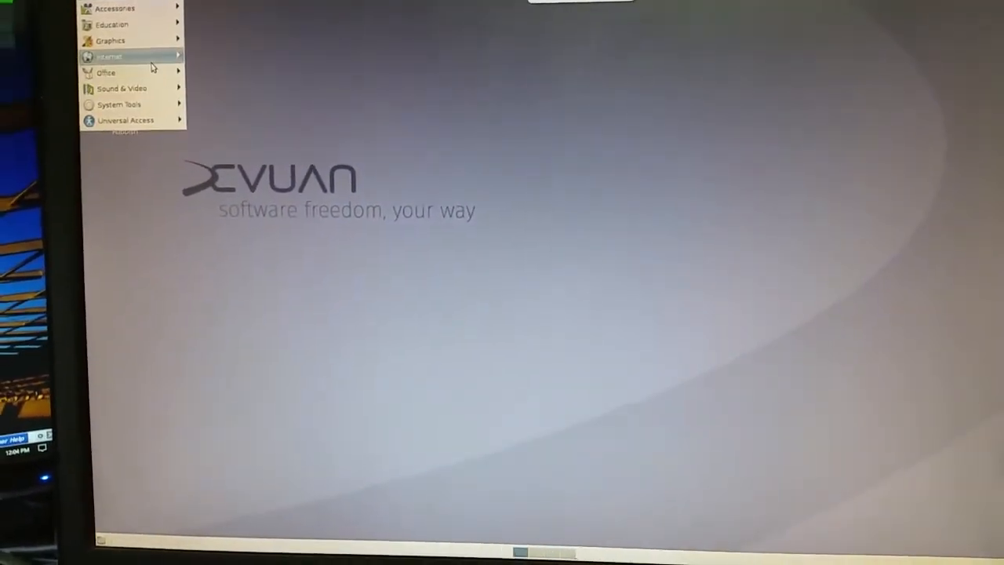
{"action": "mouse_move", "coordinate": [124, 106]}
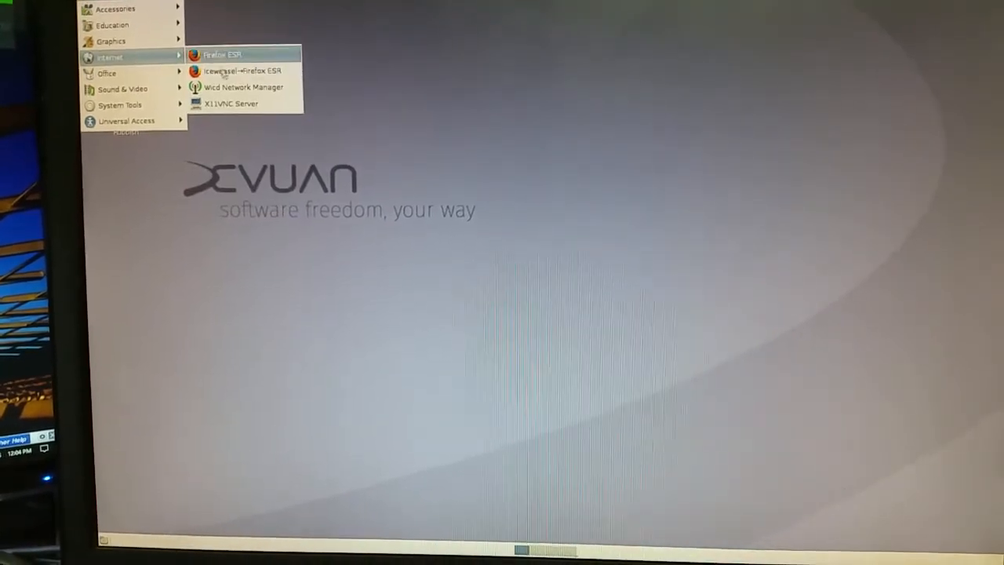
Choose Firefox ESR from the Internet programs list.
{"action": "left_click", "coordinate": [242, 88]}
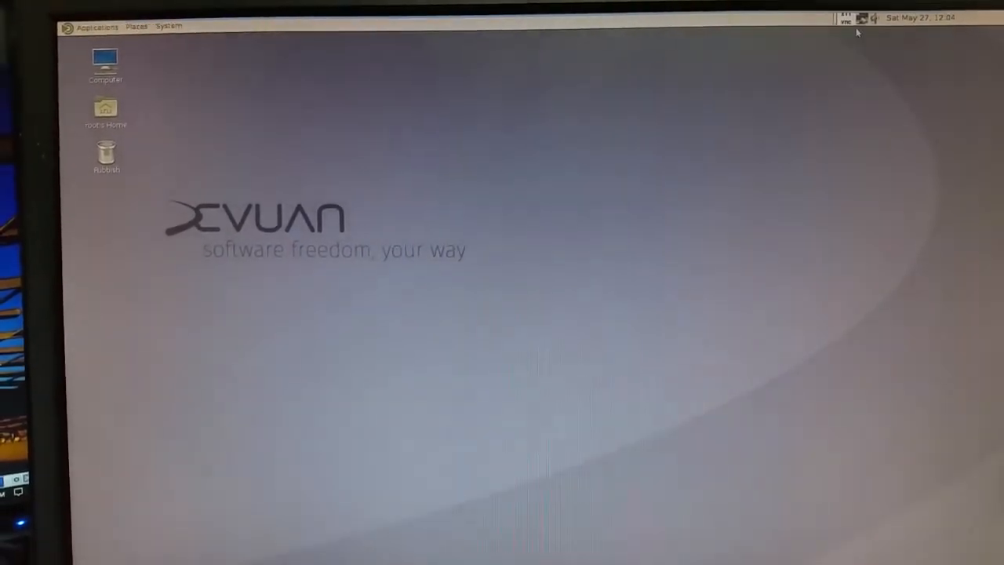
Show the Wicd wired connection's IP and traffic info, then dismiss it with OK.
{"action": "left_click", "coordinate": [863, 18]}
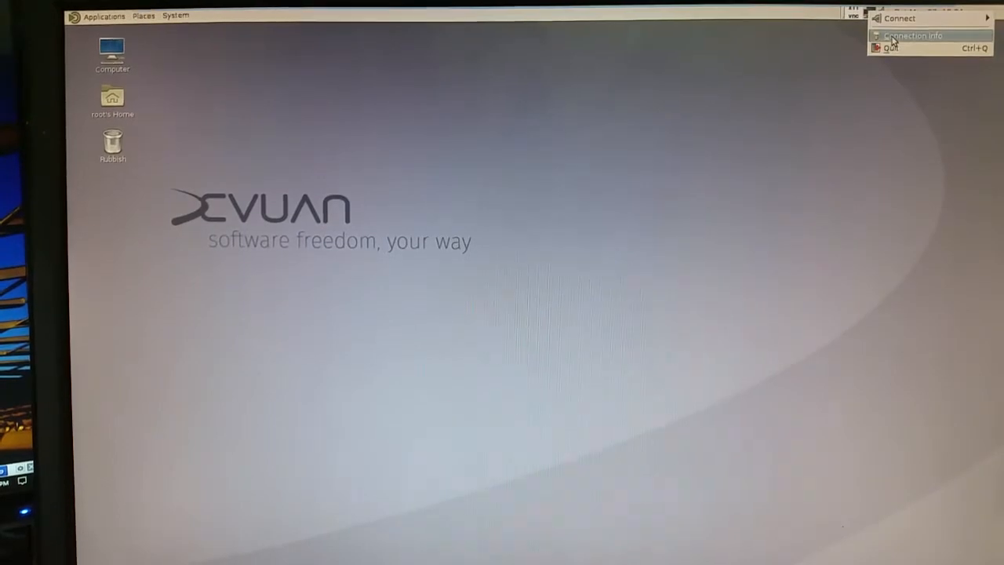
{"action": "left_click", "coordinate": [913, 35]}
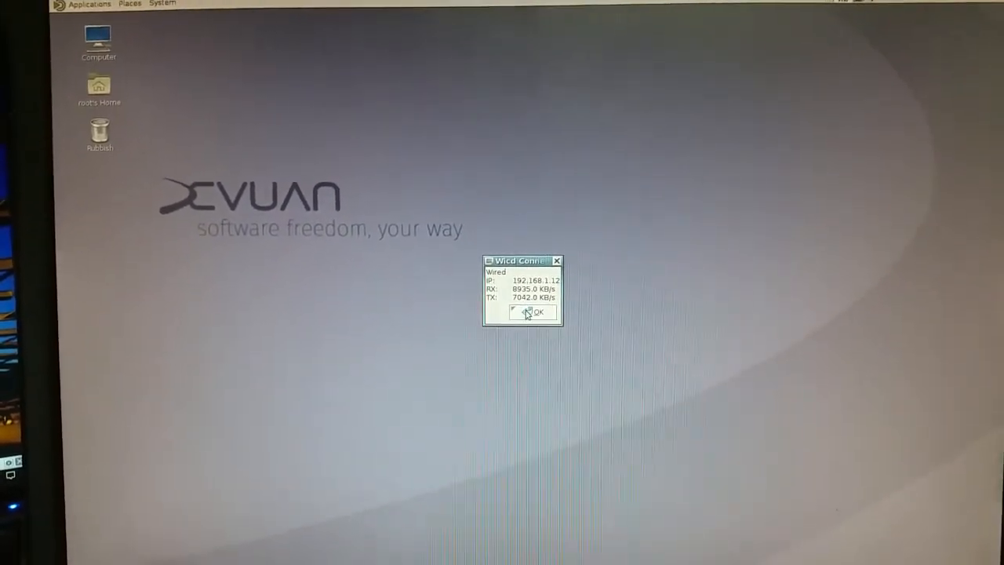
{"action": "left_click", "coordinate": [534, 313]}
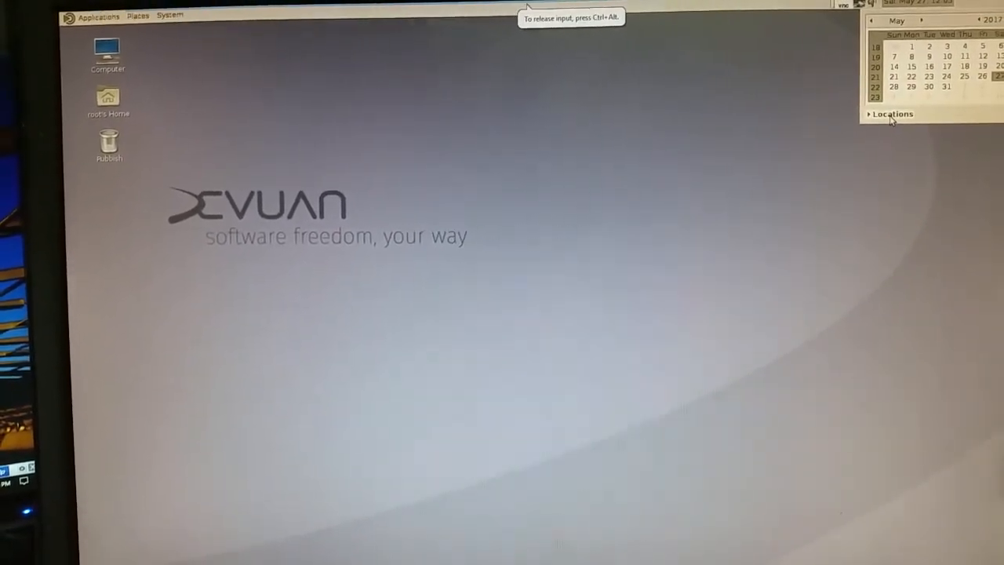
Expand the clock's Locations, start and cancel adding a location, then close Clock Preferences.
{"action": "left_click", "coordinate": [891, 113]}
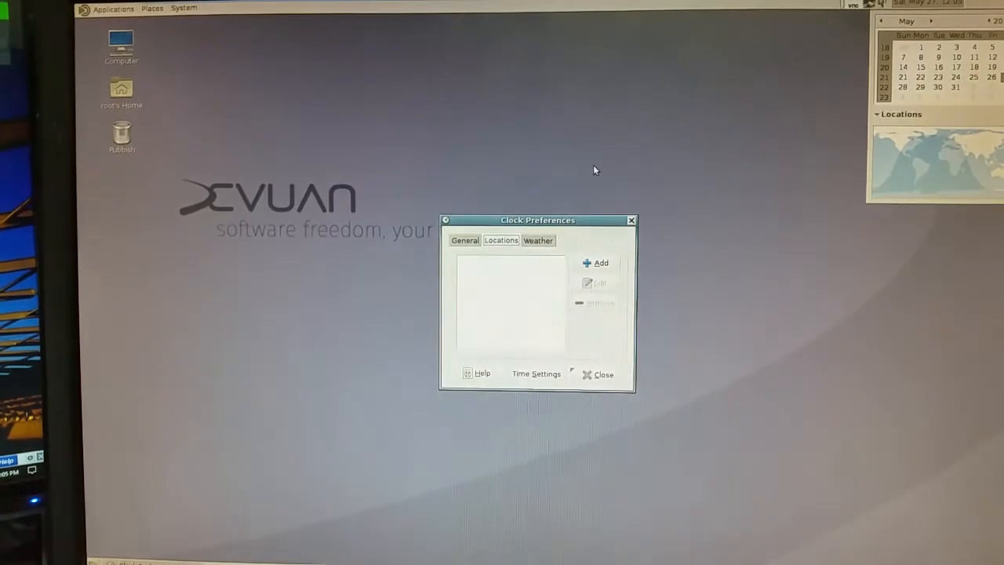
{"action": "left_click", "coordinate": [599, 264]}
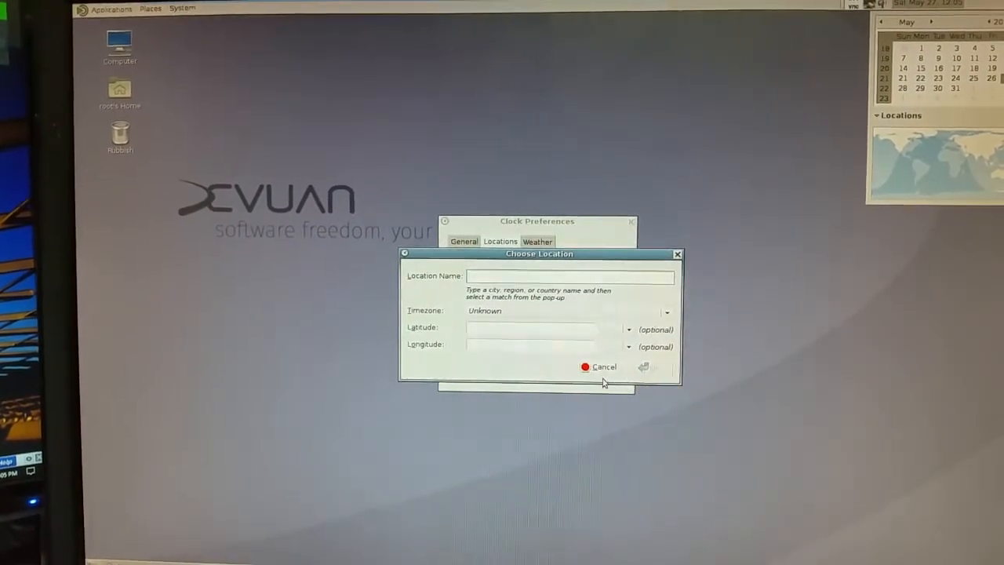
{"action": "left_click", "coordinate": [600, 367]}
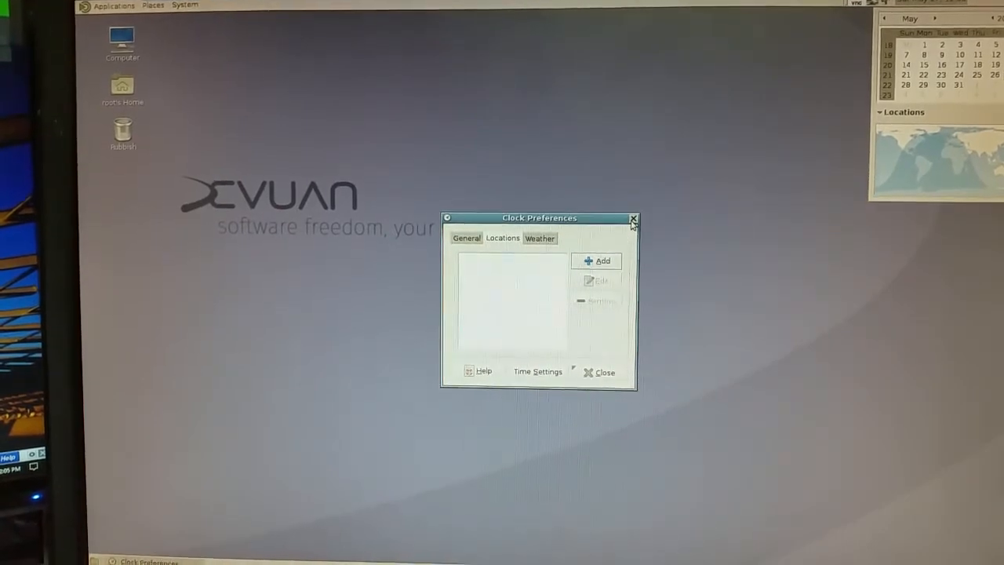
{"action": "left_click", "coordinate": [632, 218]}
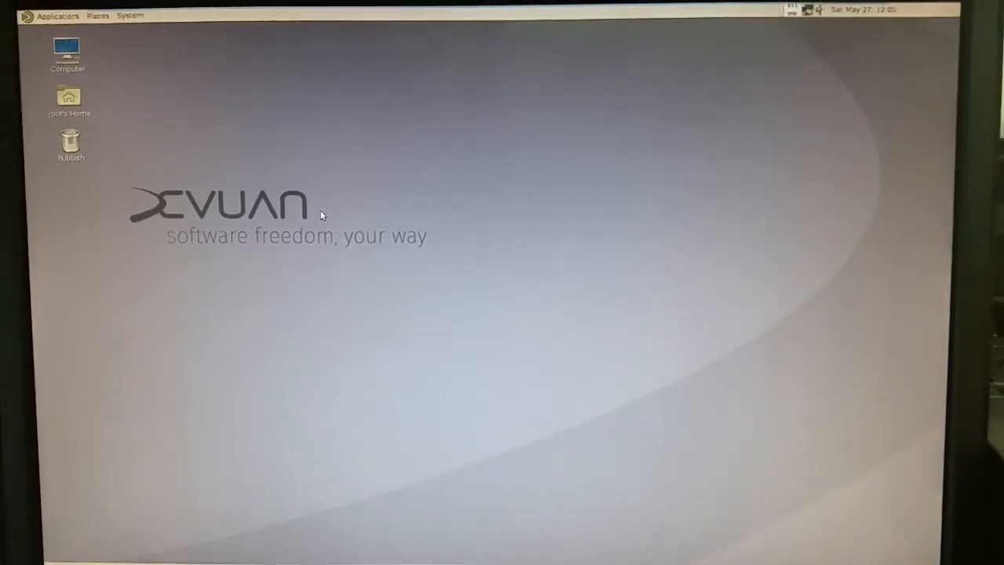
Choose Change Desktop Background from the desktop menu and scroll through the wallpapers.
{"action": "right_click", "coordinate": [322, 216]}
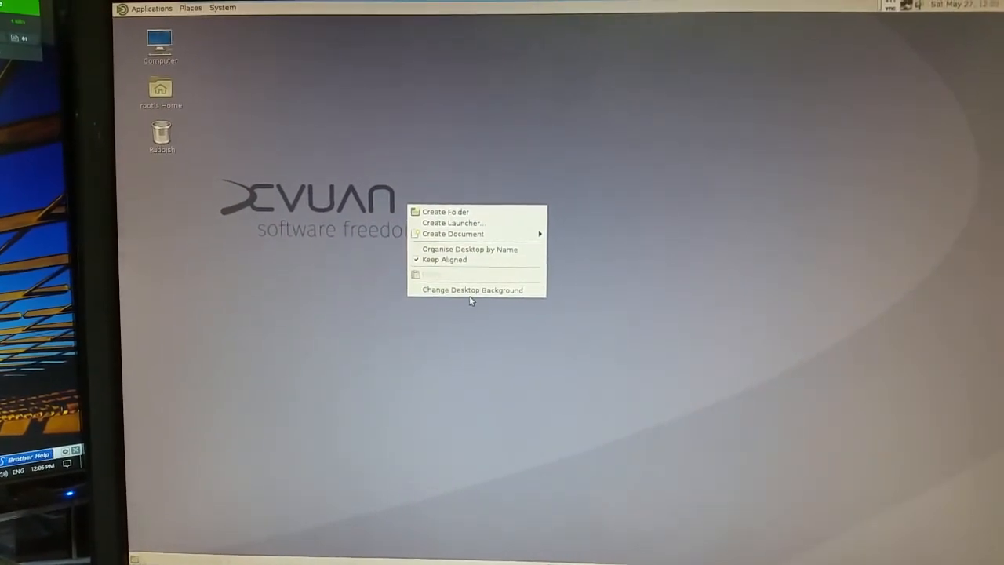
{"action": "left_click", "coordinate": [472, 289]}
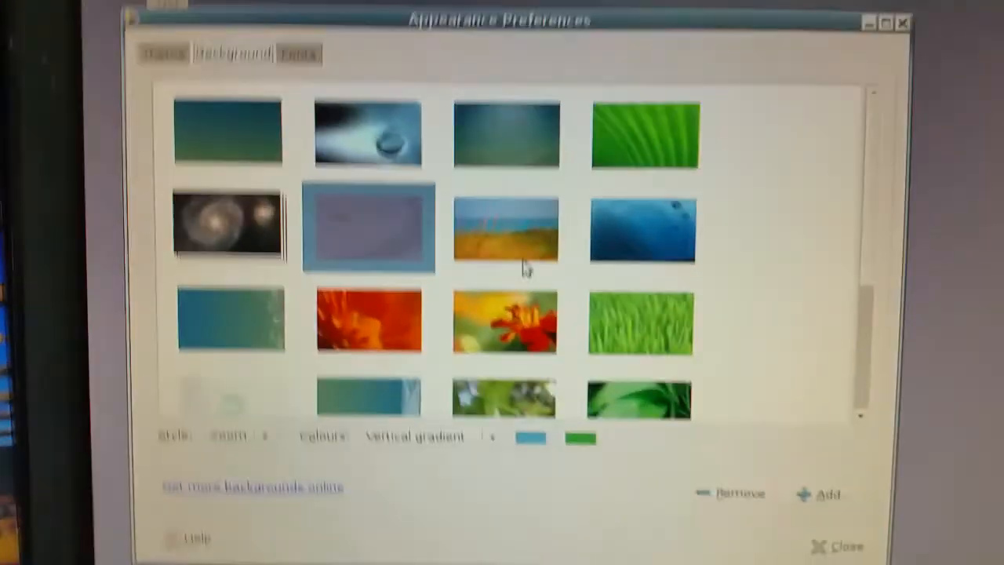
{"action": "scroll", "scroll_direction": "down", "scroll_amount": 3}
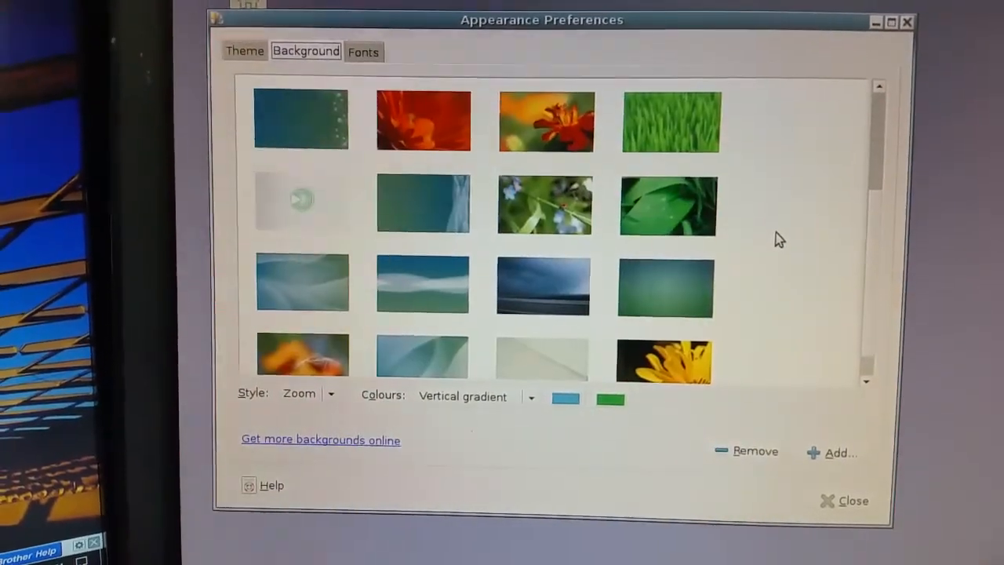